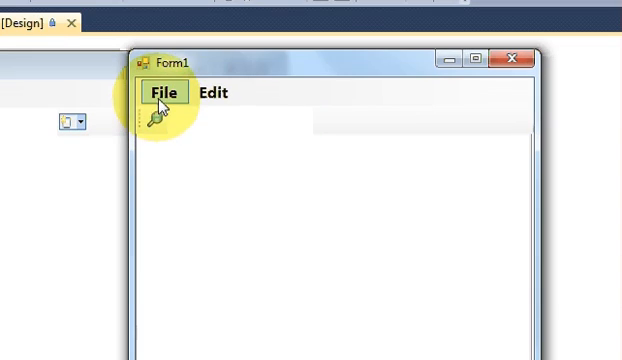
- Add a New Document tab from the File menu, then try File > Open and back out
{"action": "left_click", "coordinate": [162, 92]}
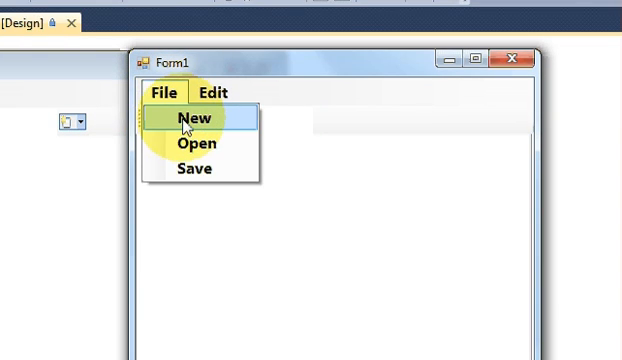
{"action": "left_click", "coordinate": [190, 120]}
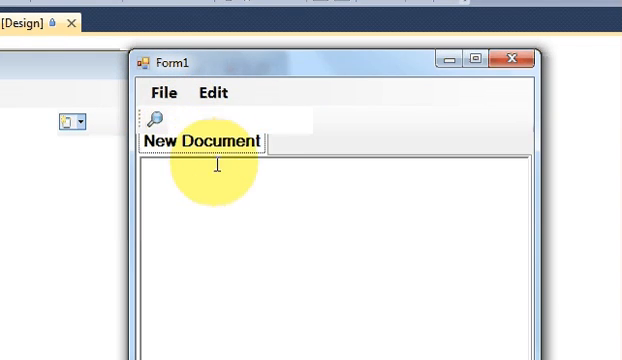
{"action": "mouse_move", "coordinate": [244, 186]}
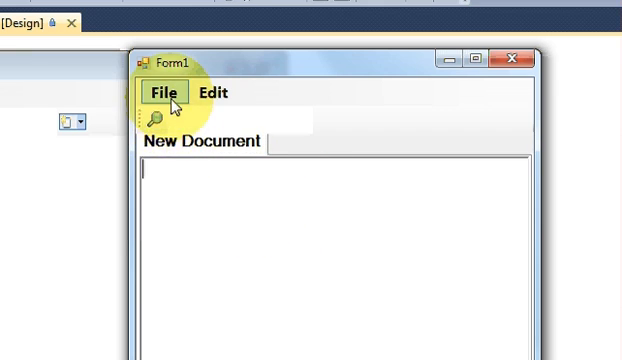
{"action": "left_click", "coordinate": [160, 92]}
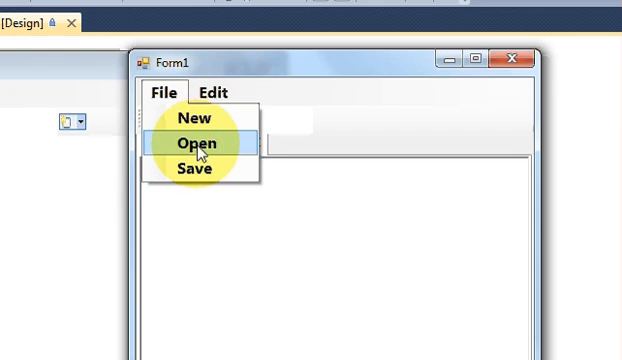
{"action": "left_click", "coordinate": [212, 92]}
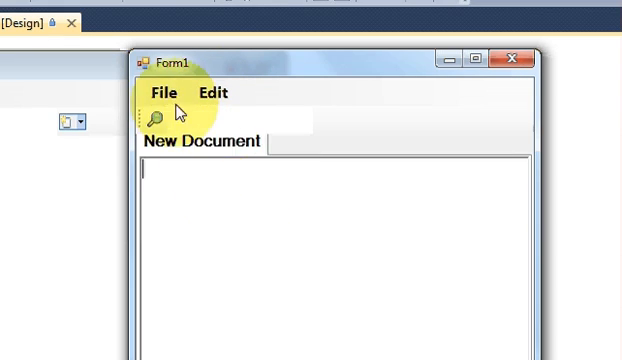
{"action": "left_click", "coordinate": [165, 113]}
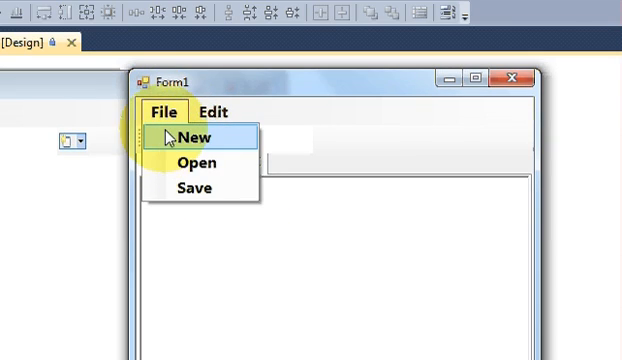
- Create one more New Document tab before ending the test run
{"action": "left_click", "coordinate": [187, 138]}
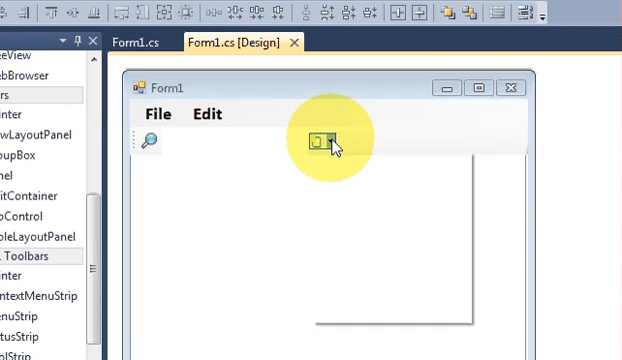
- Add a Button item to the toolstrip beside the search icon
{"action": "left_click", "coordinate": [334, 140]}
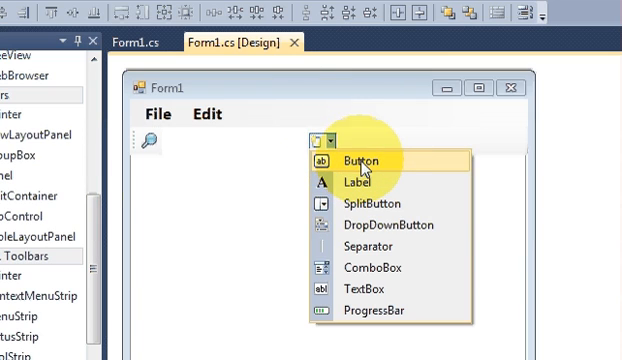
{"action": "left_click", "coordinate": [360, 159]}
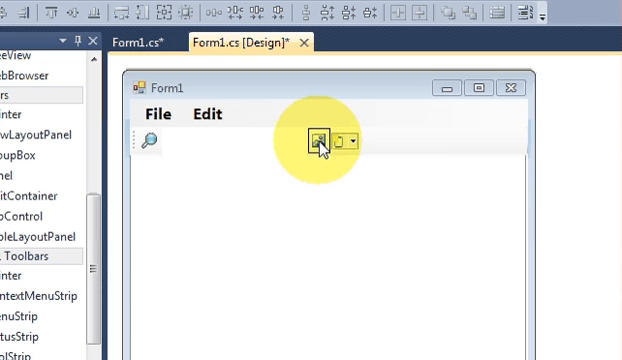
- Write the button's click handler removing tabControl1.SelectedTab from TabPages, then run the form
{"action": "double_click", "coordinate": [318, 140]}
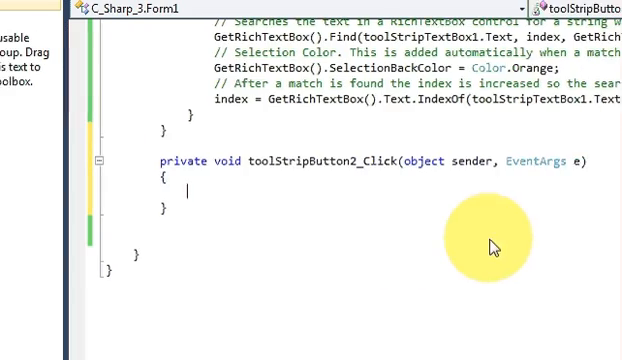
{"action": "scroll", "scroll_direction": "up", "scroll_amount": 3}
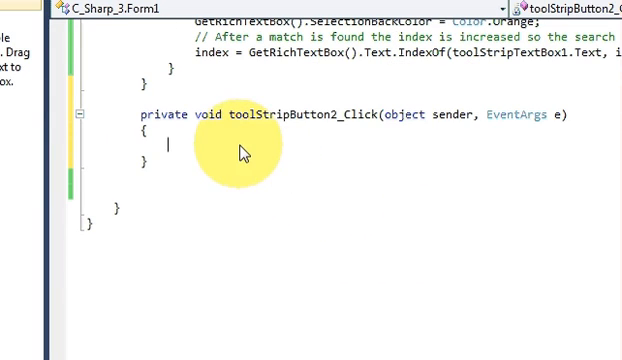
{"action": "mouse_move", "coordinate": [220, 153]}
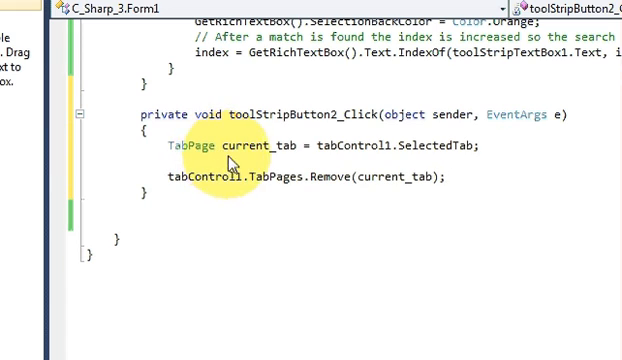
{"action": "double_click", "coordinate": [179, 145]}
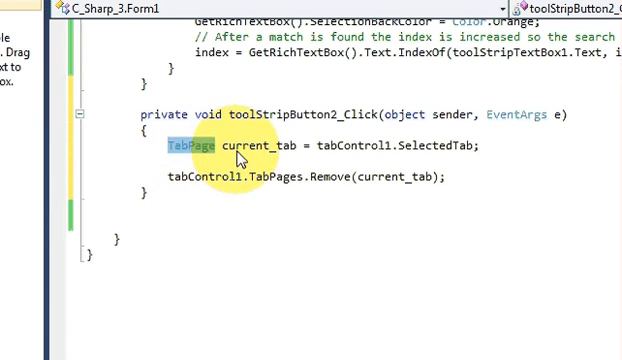
{"action": "double_click", "coordinate": [260, 145]}
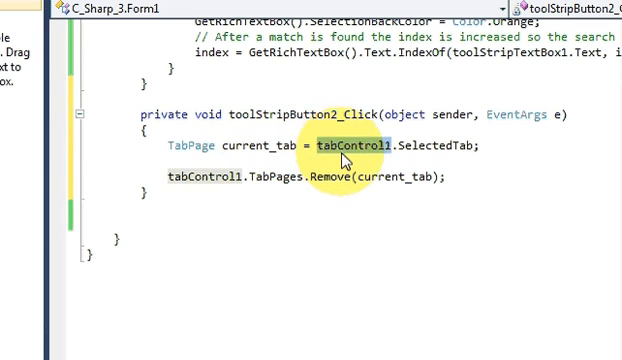
{"action": "left_click", "coordinate": [185, 80]}
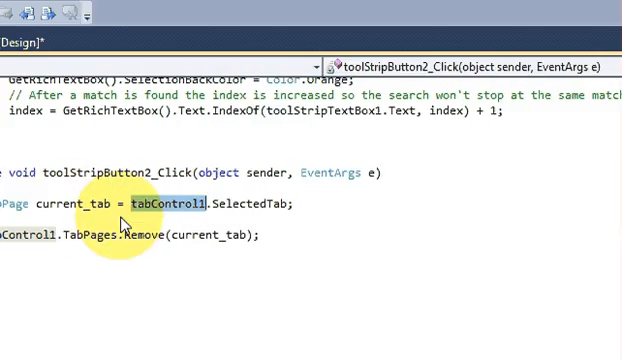
{"action": "scroll", "scroll_direction": "left", "scroll_amount": 3}
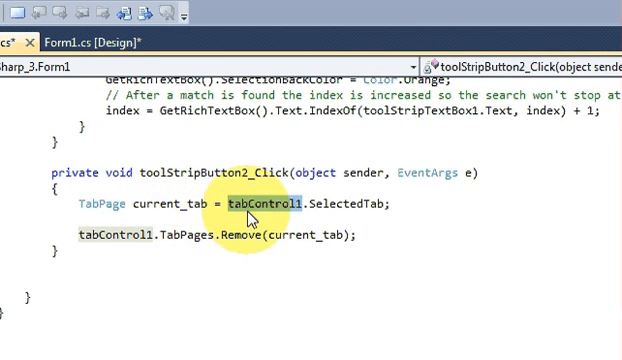
{"action": "double_click", "coordinate": [145, 235]}
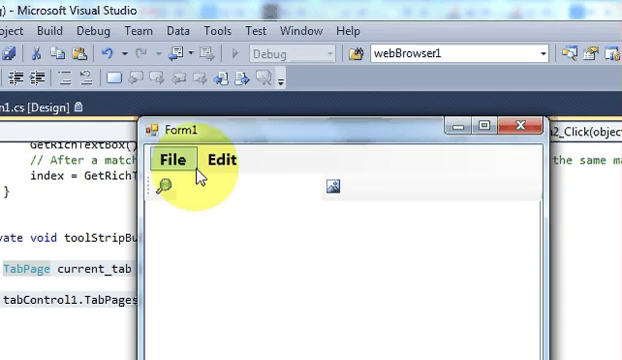
- Create New Document tabs from the File menu until four are open
{"action": "left_click", "coordinate": [173, 158]}
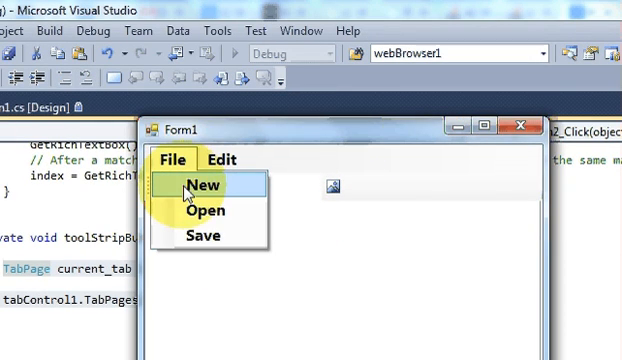
{"action": "left_click", "coordinate": [195, 184]}
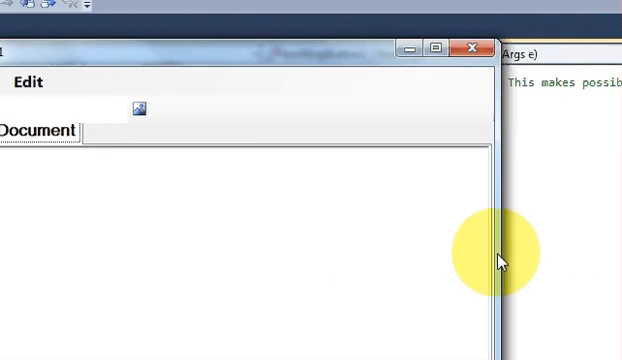
{"action": "left_click", "coordinate": [155, 102]}
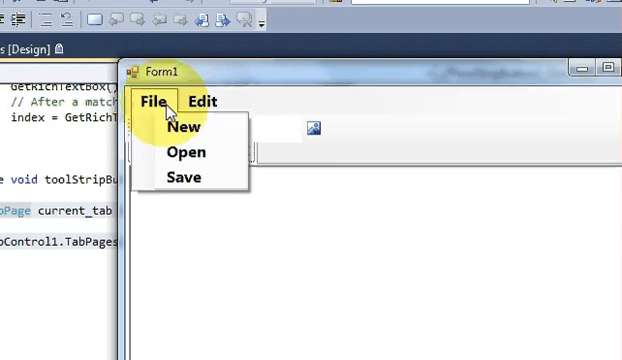
{"action": "left_click", "coordinate": [184, 126]}
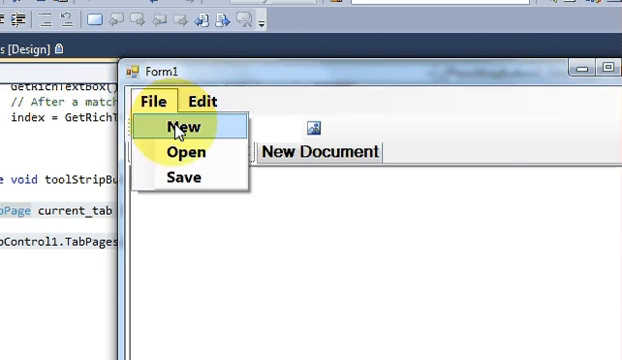
{"action": "left_click", "coordinate": [177, 127]}
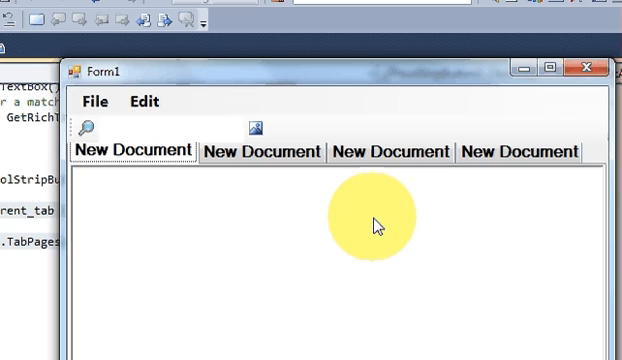
{"action": "mouse_move", "coordinate": [427, 210]}
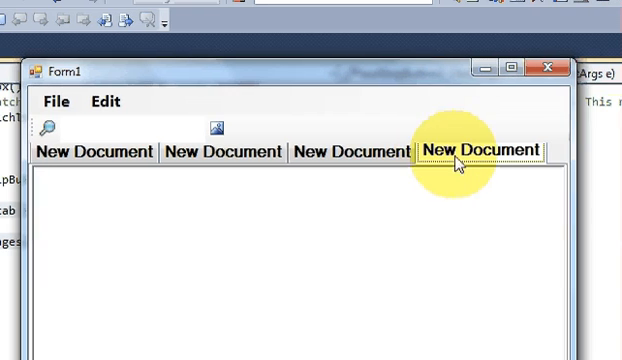
{"action": "mouse_move", "coordinate": [218, 128]}
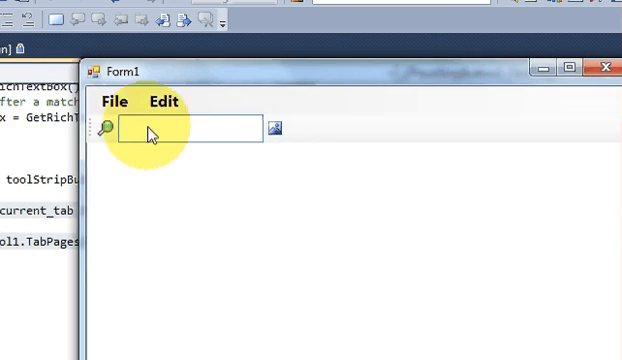
- After closing every tab with the new button, add one fresh New Document tab
{"action": "left_click", "coordinate": [138, 101]}
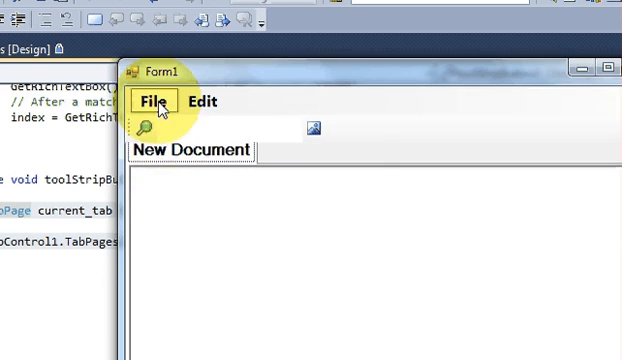
{"action": "mouse_move", "coordinate": [312, 128]}
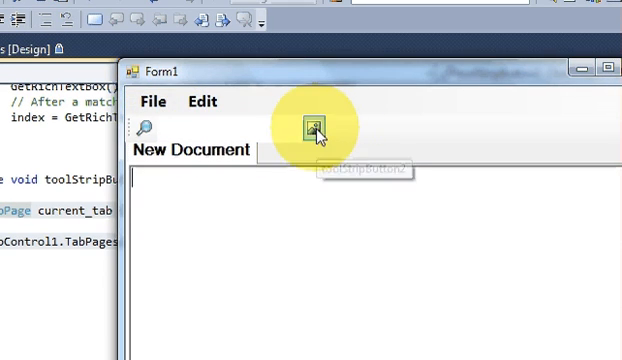